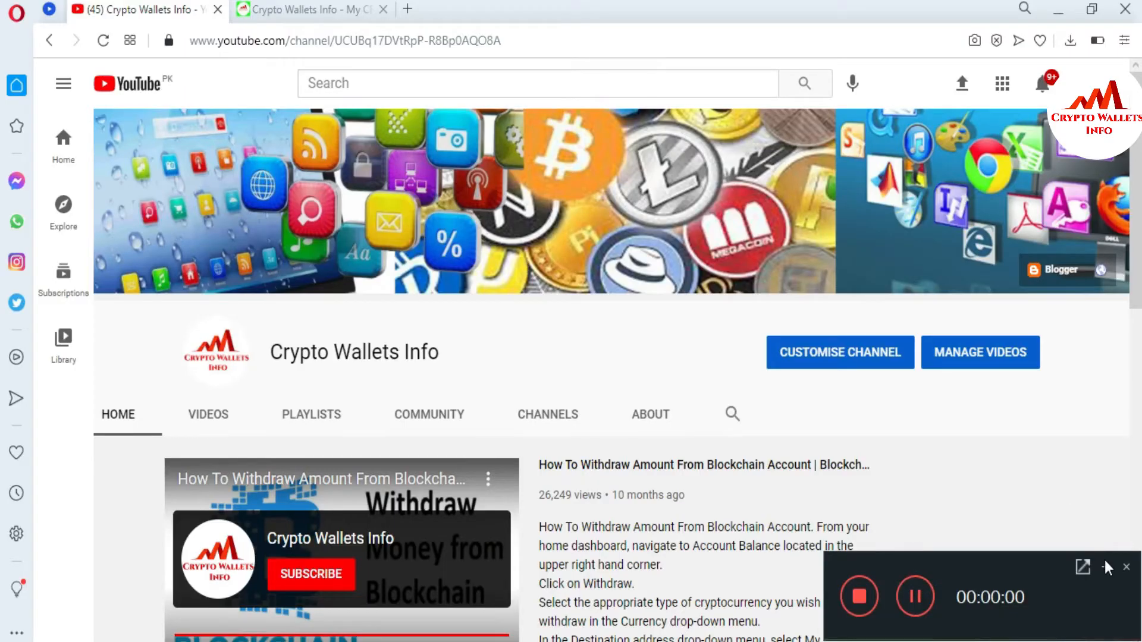
Step: Show the extension's accounts list with four wallets over the Crypto Wallets Info site
click(1126, 567)
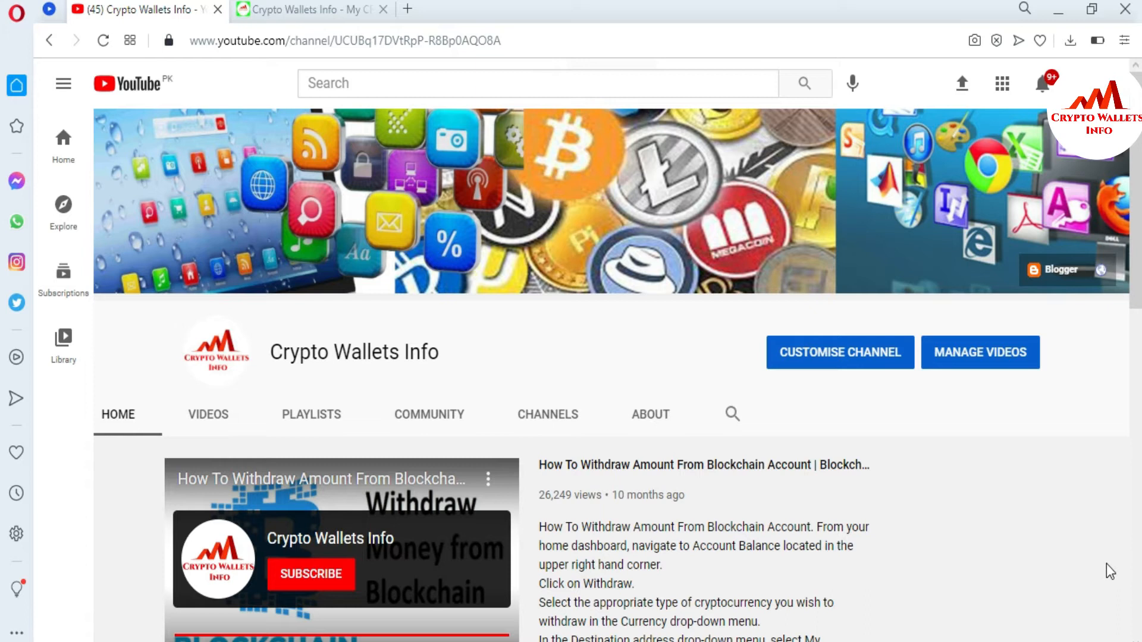
click(306, 9)
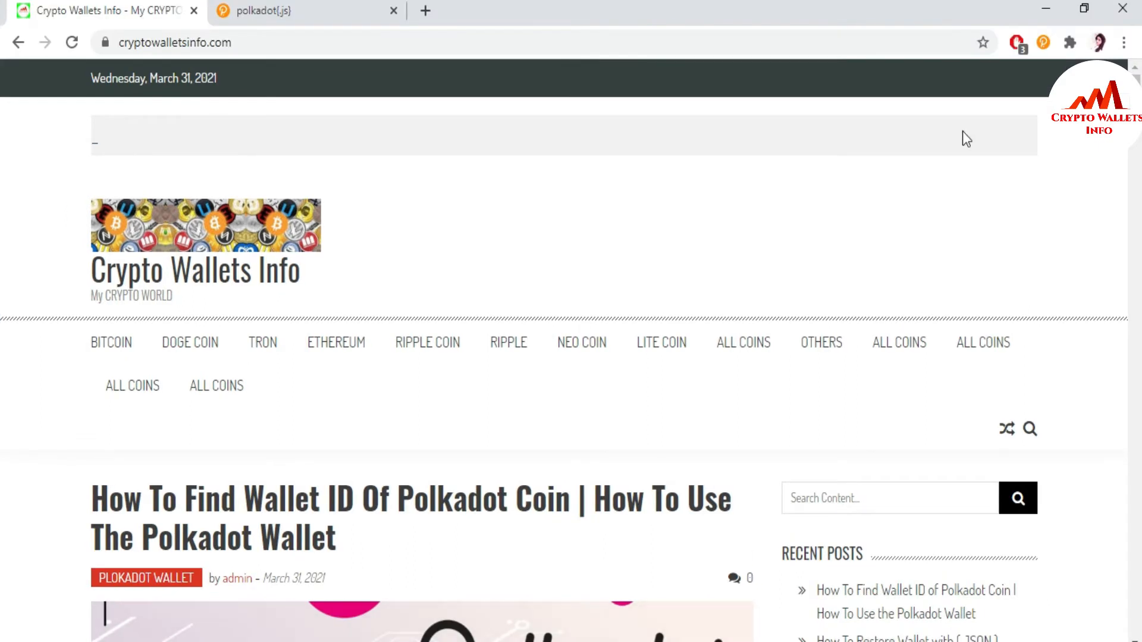
mouse_move(1044, 58)
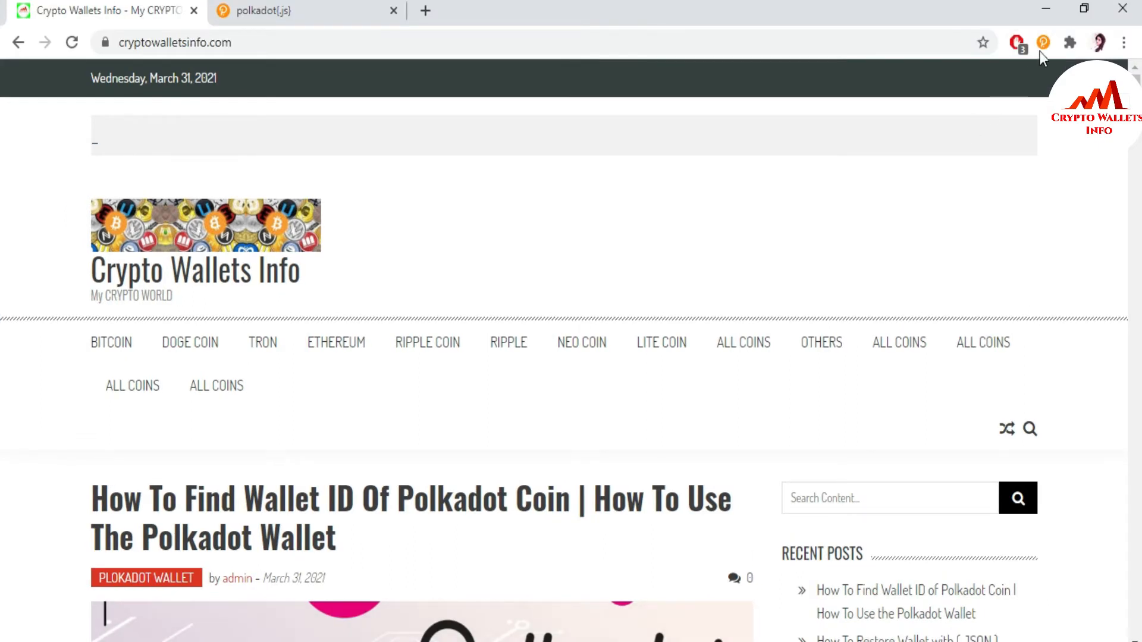
click(1043, 43)
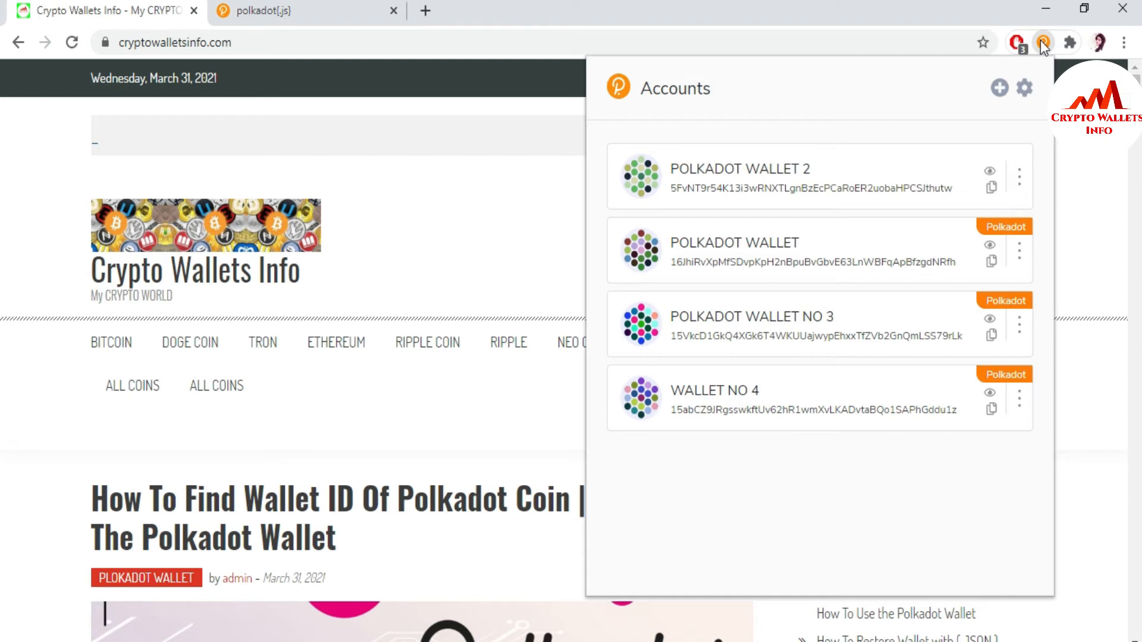
mouse_move(891, 38)
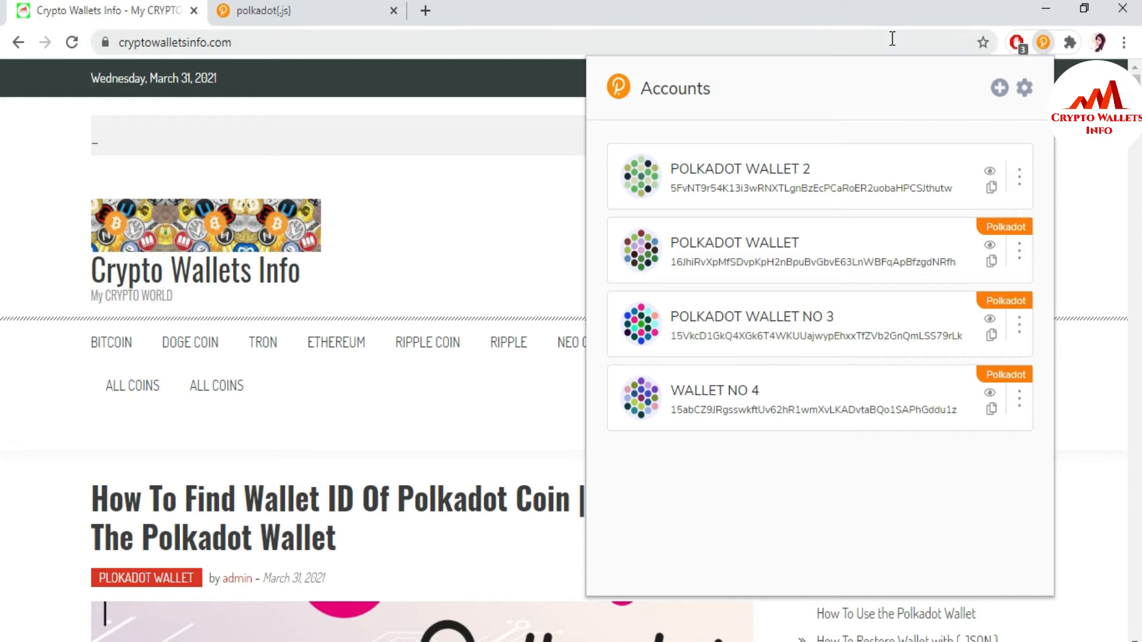
mouse_move(834, 198)
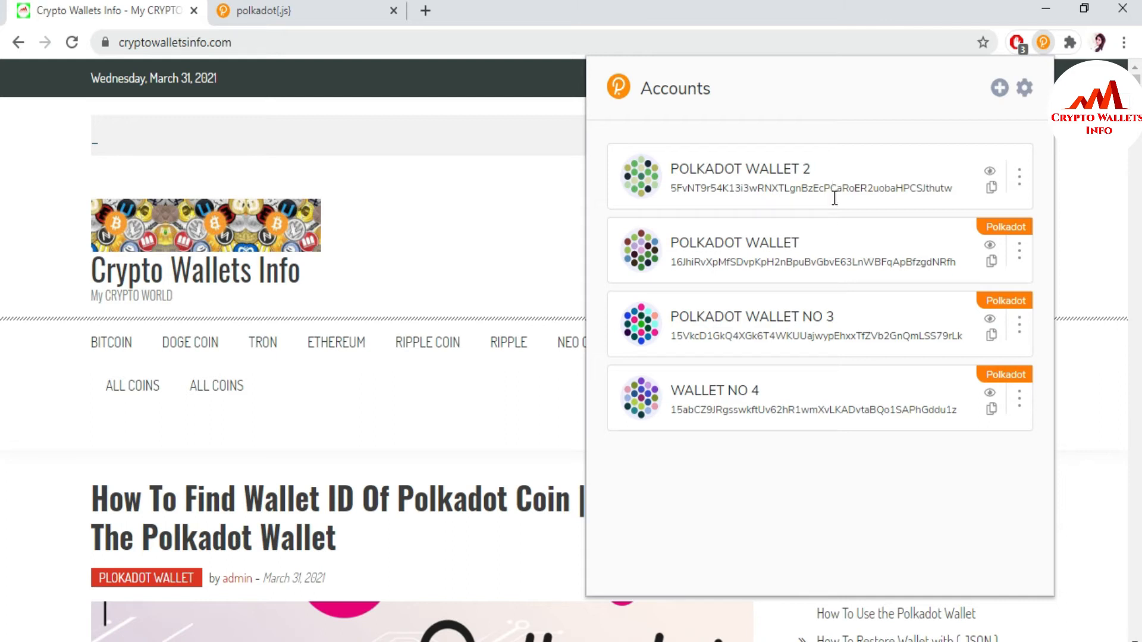
mouse_move(814, 423)
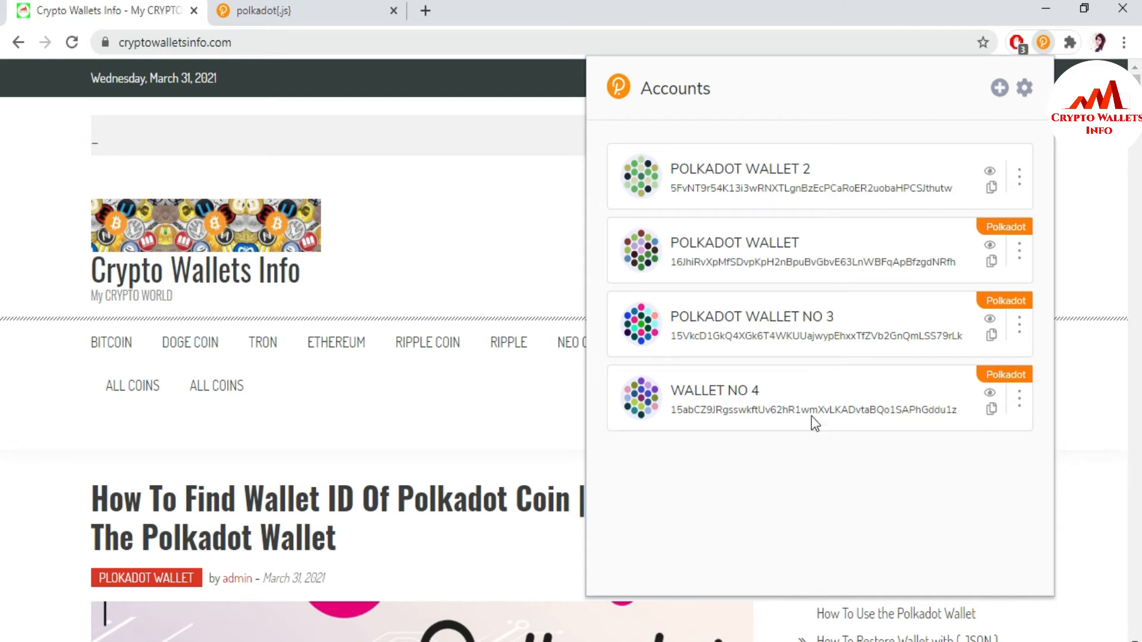
mouse_move(816, 288)
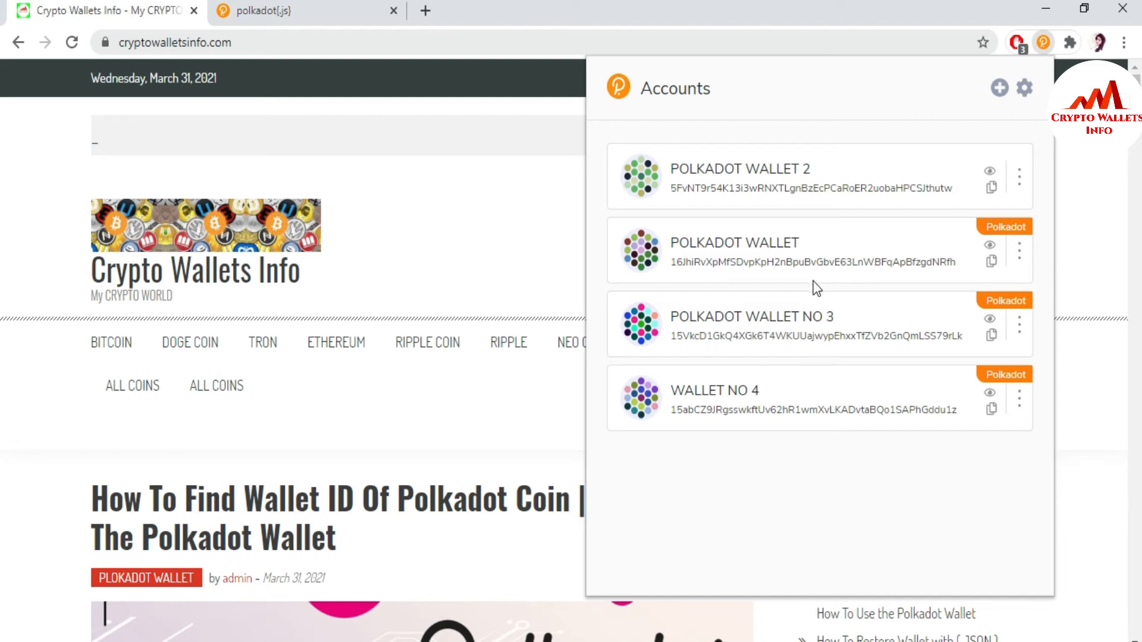
mouse_move(1019, 256)
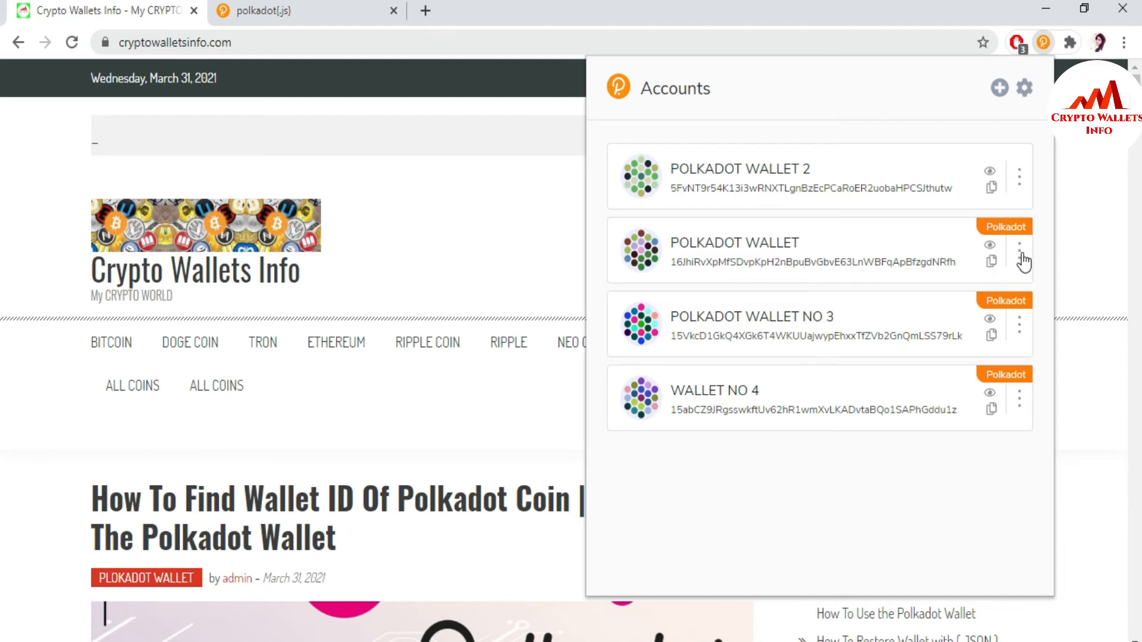
Step: Forget POLKADOT WALLET and POLKADOT WALLET NO 3 via their account menus, confirming each removal
click(1019, 257)
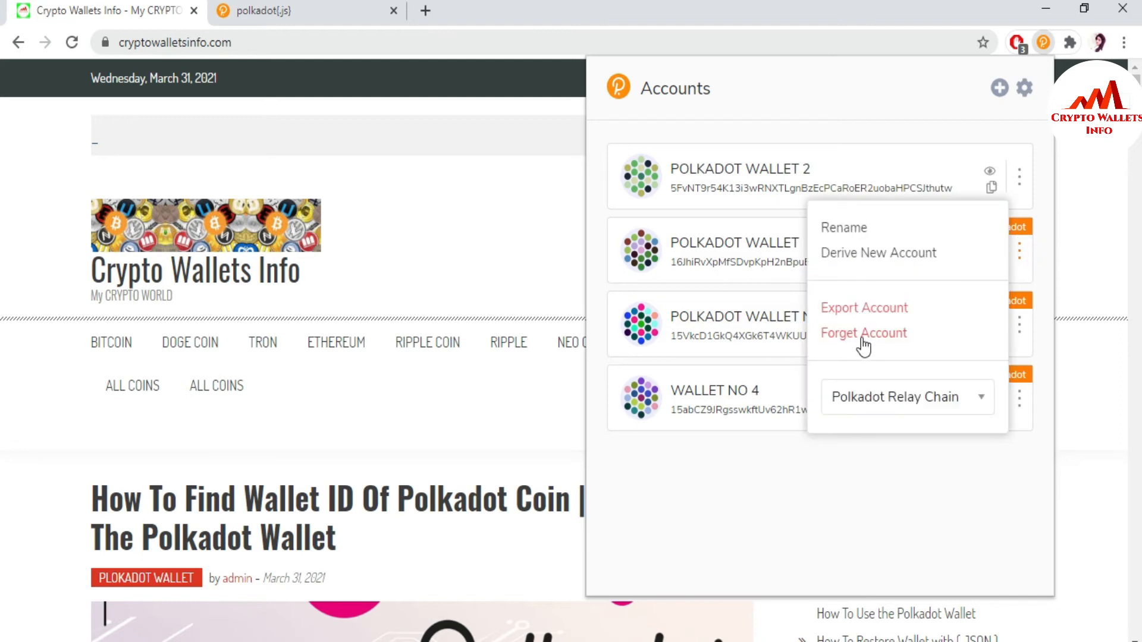
click(864, 333)
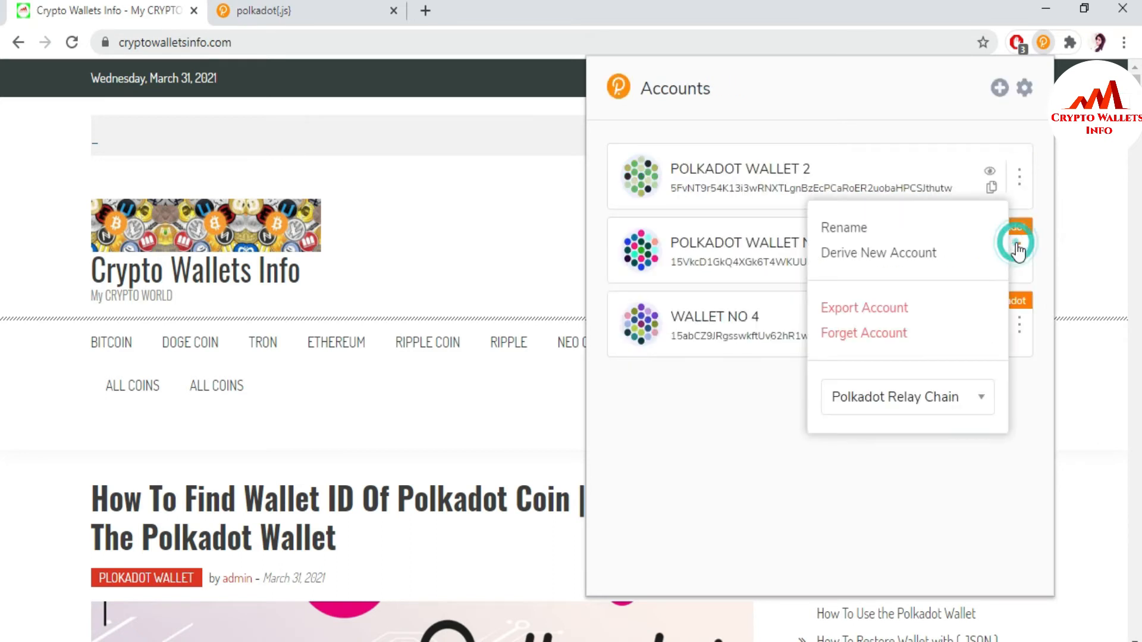
click(863, 333)
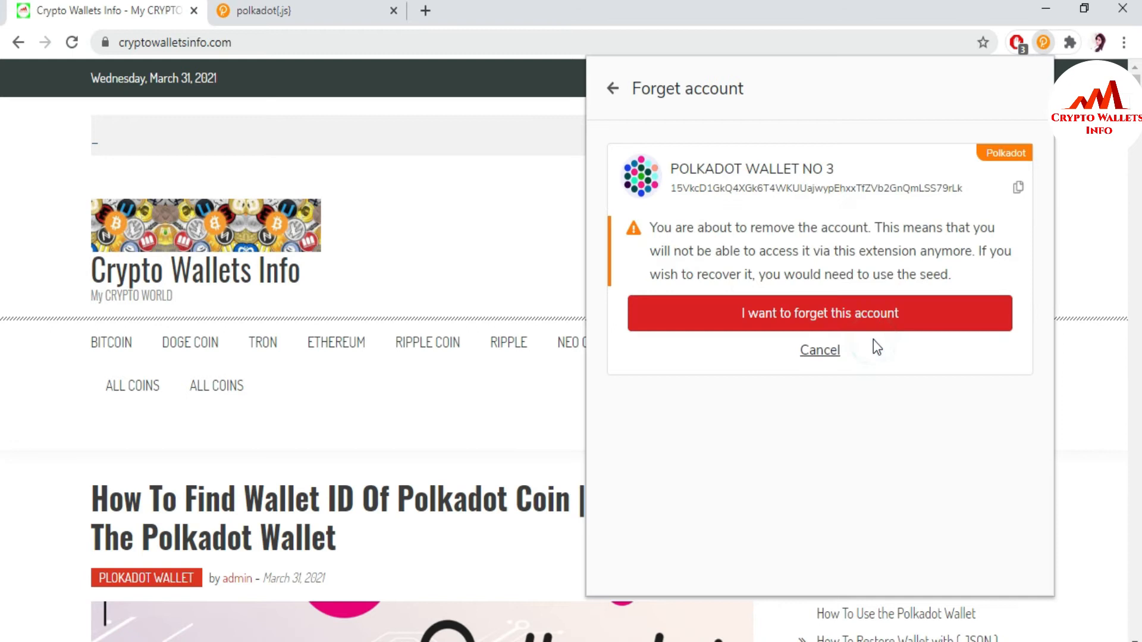
click(819, 313)
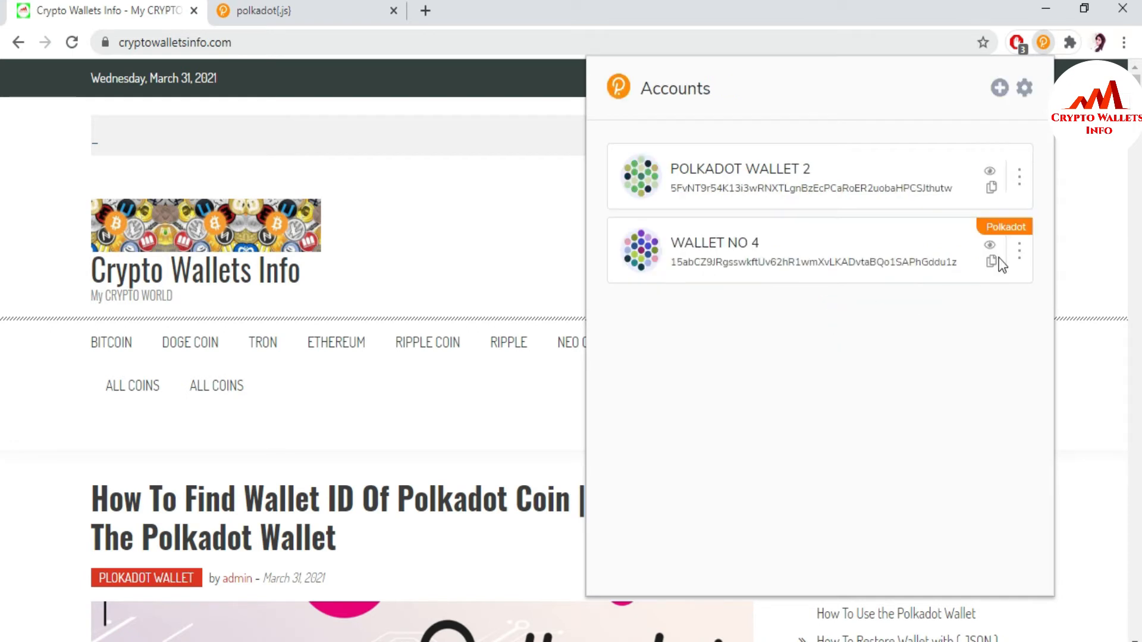
mouse_move(1021, 257)
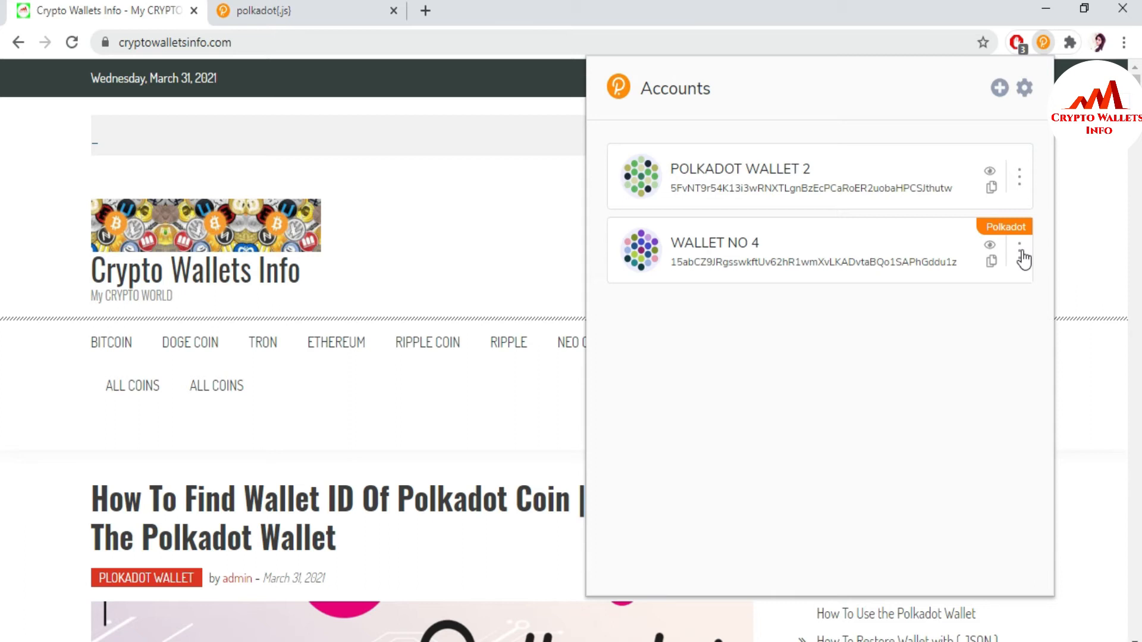
Step: Export WALLET NO 4 with its account password so the JSON backup downloads
click(1019, 245)
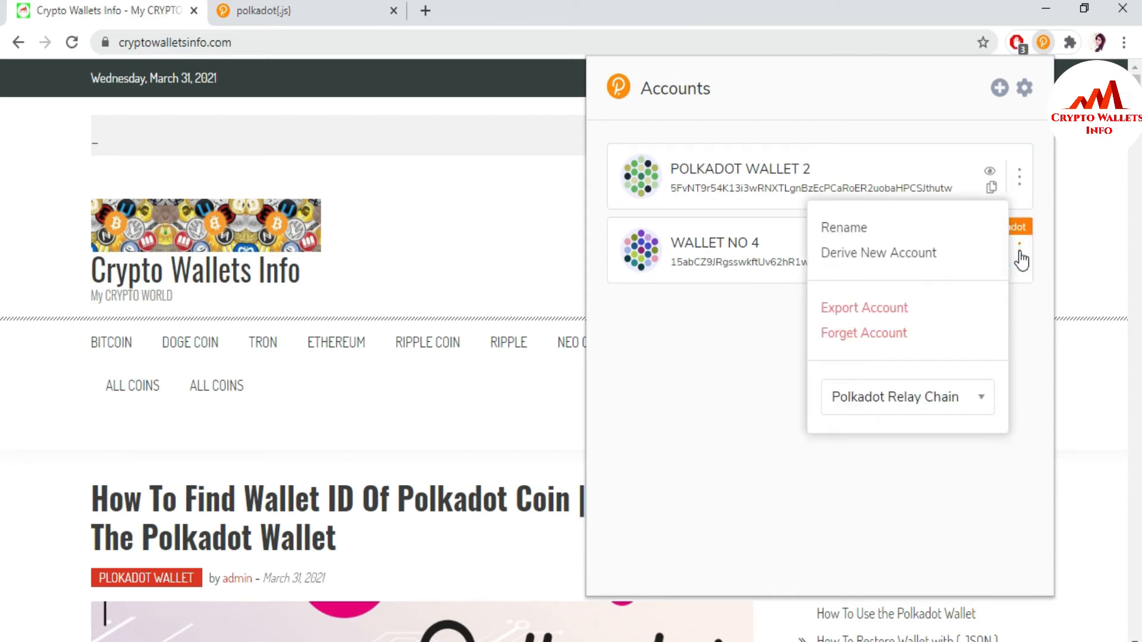
mouse_move(1011, 264)
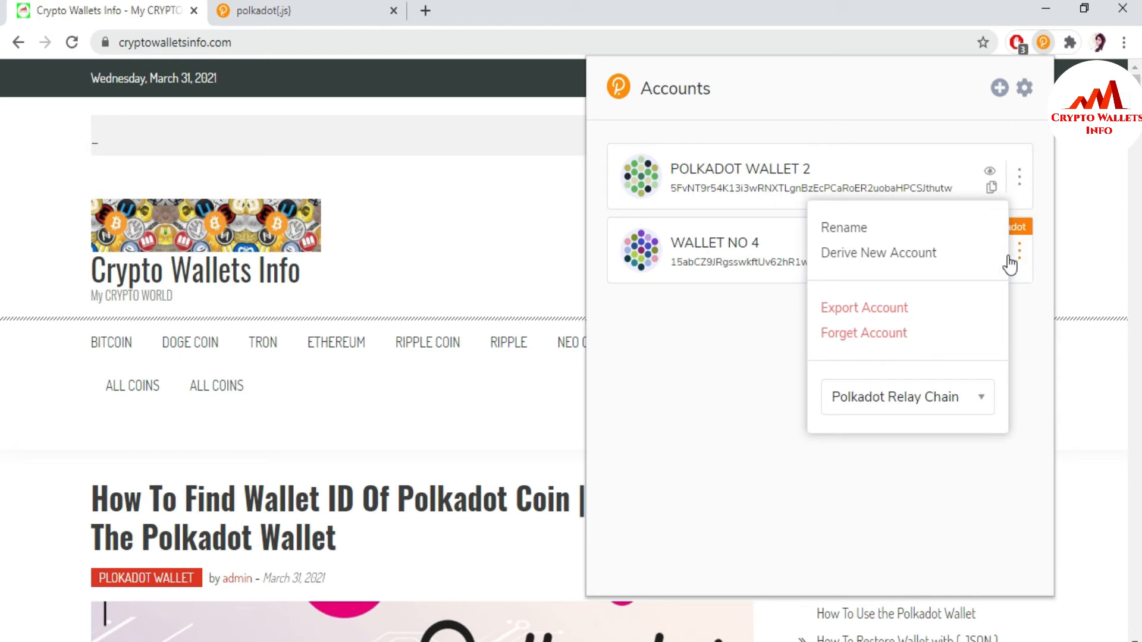
mouse_move(864, 313)
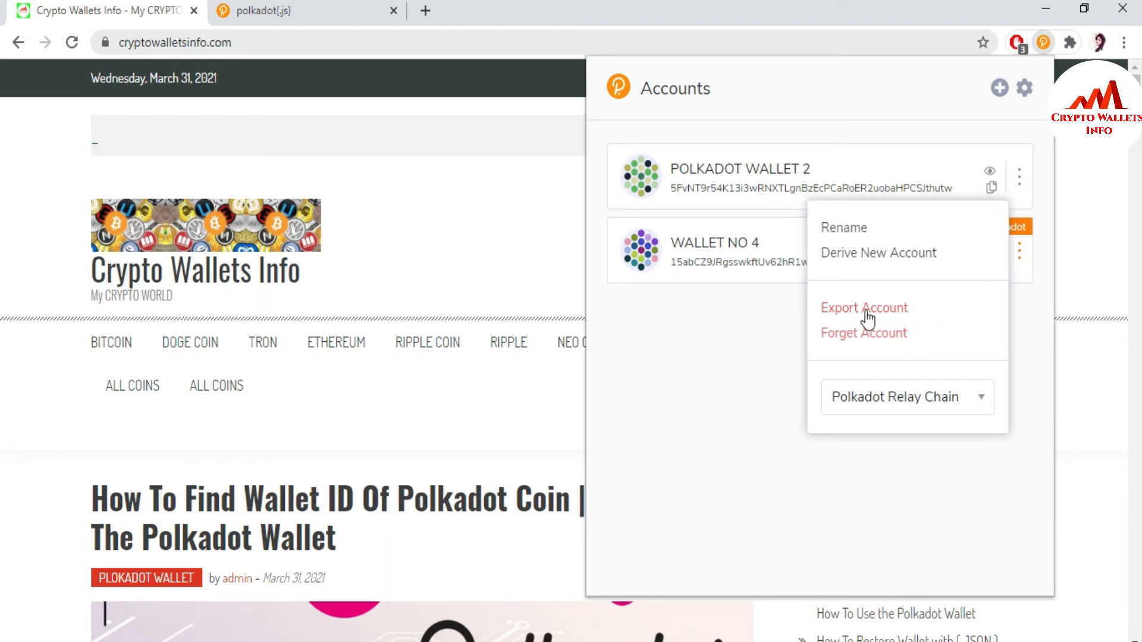
click(864, 307)
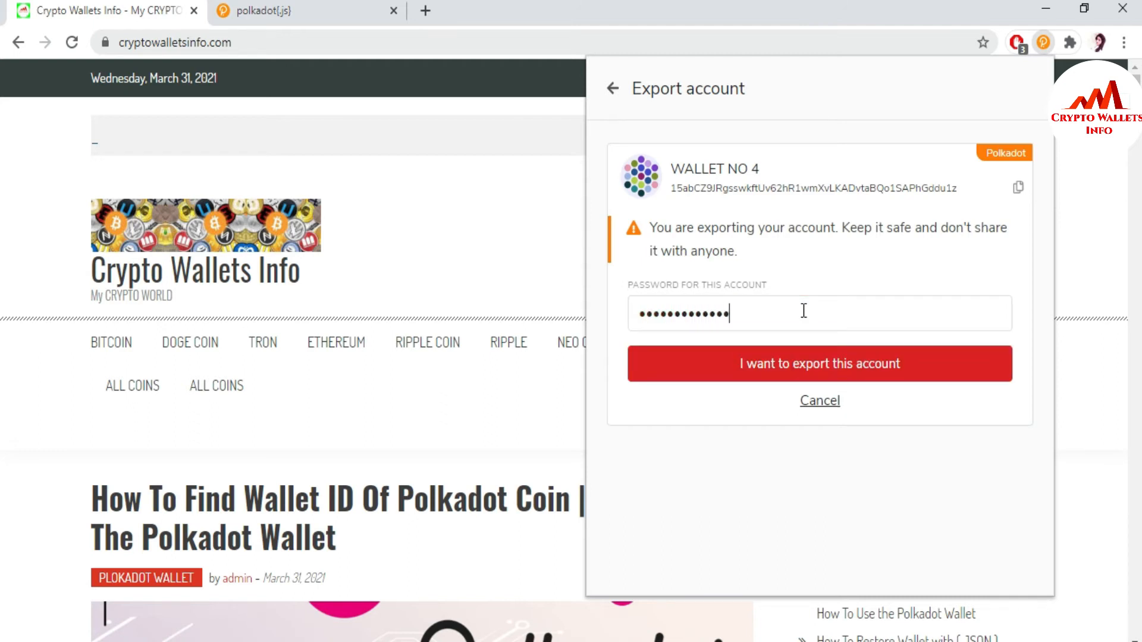
click(818, 364)
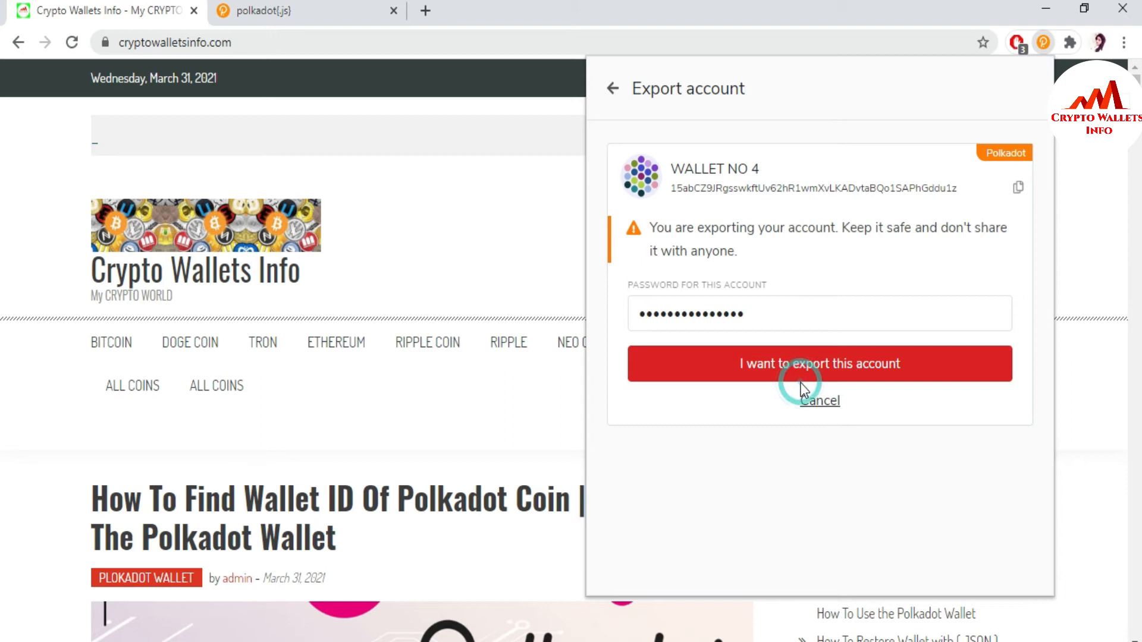
click(819, 364)
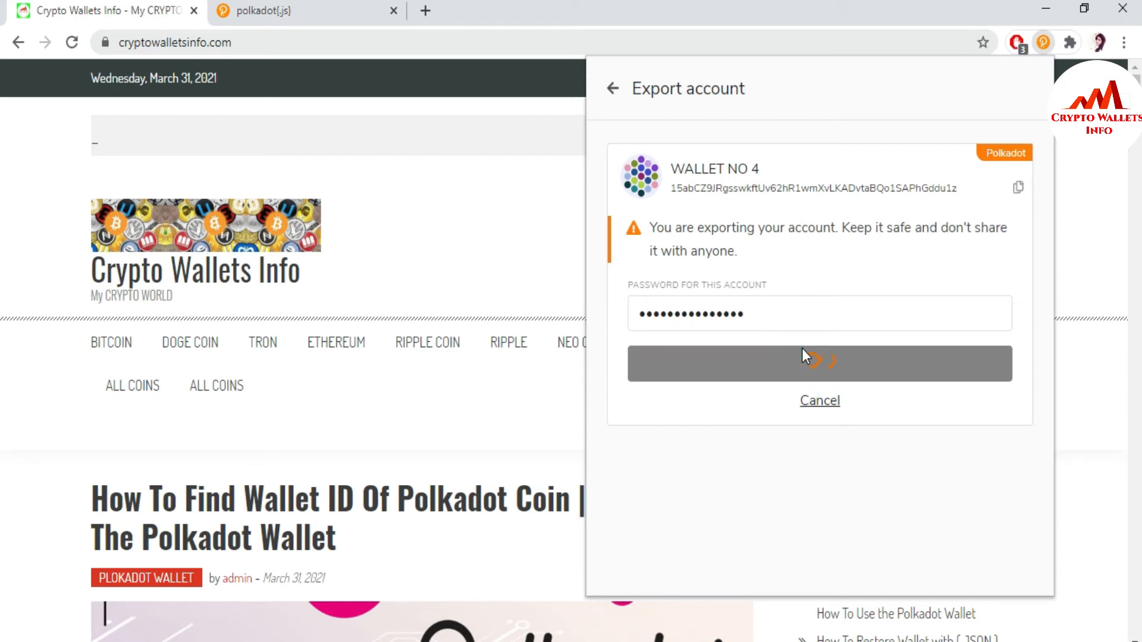
click(819, 364)
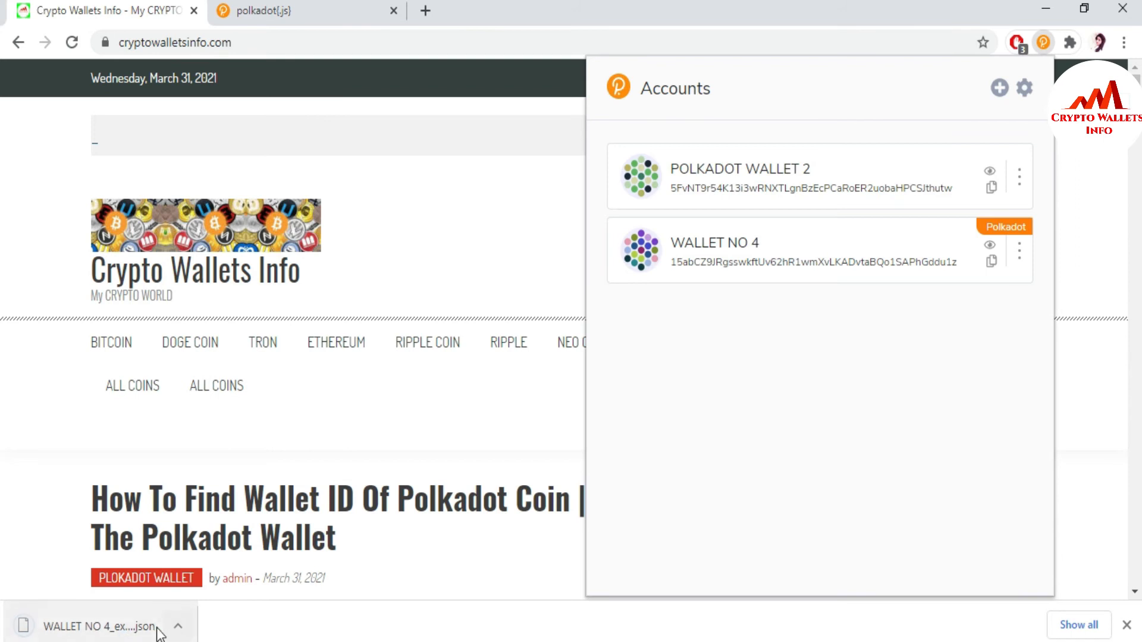
mouse_move(151, 636)
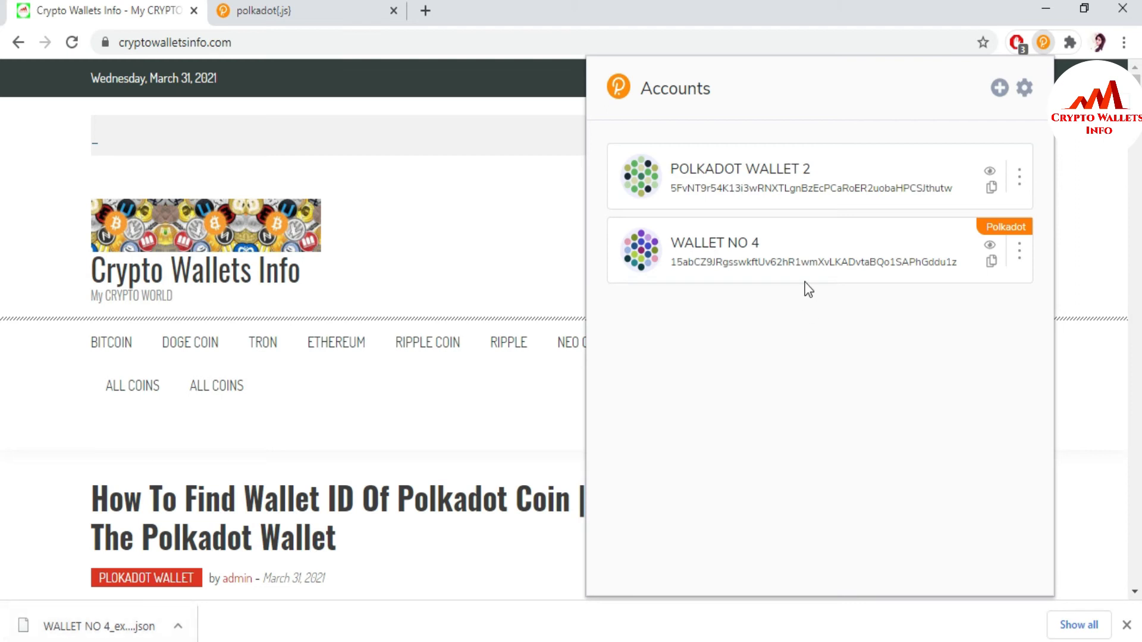
mouse_move(794, 264)
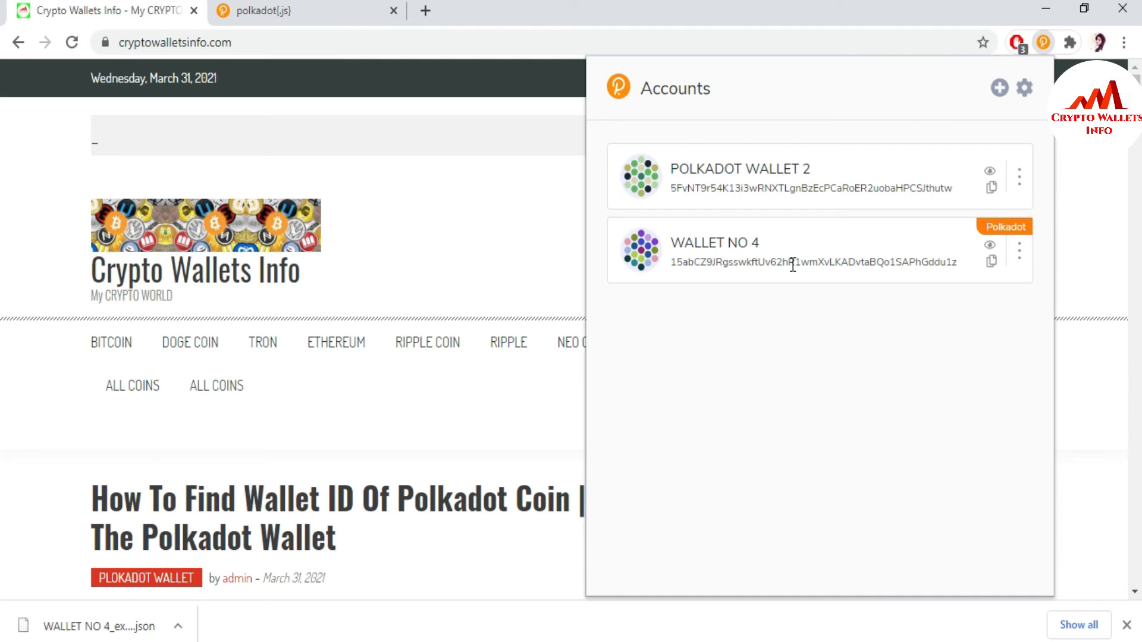
mouse_move(1027, 255)
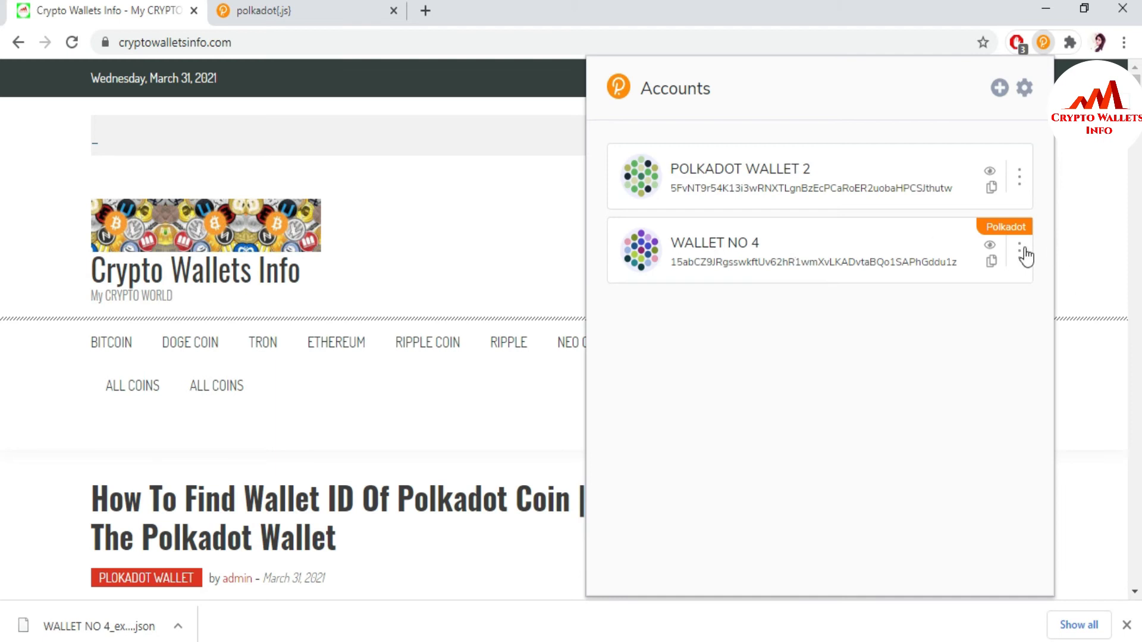
Step: Forget WALLET NO 4 from its account menu, leaving only POLKADOT WALLET 2
click(1019, 252)
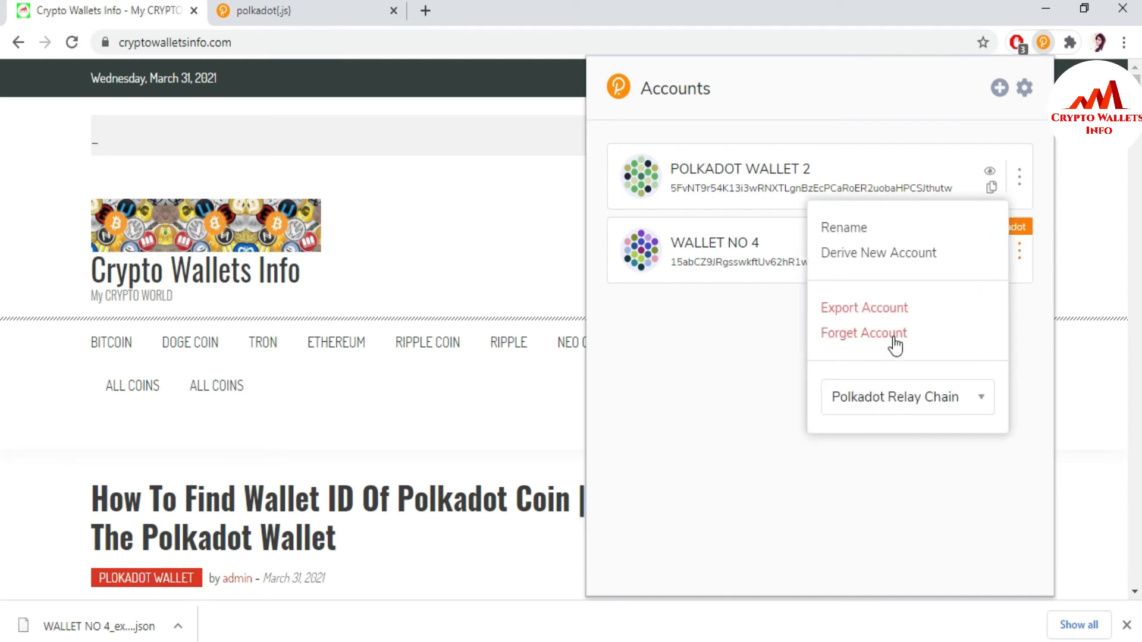
click(863, 333)
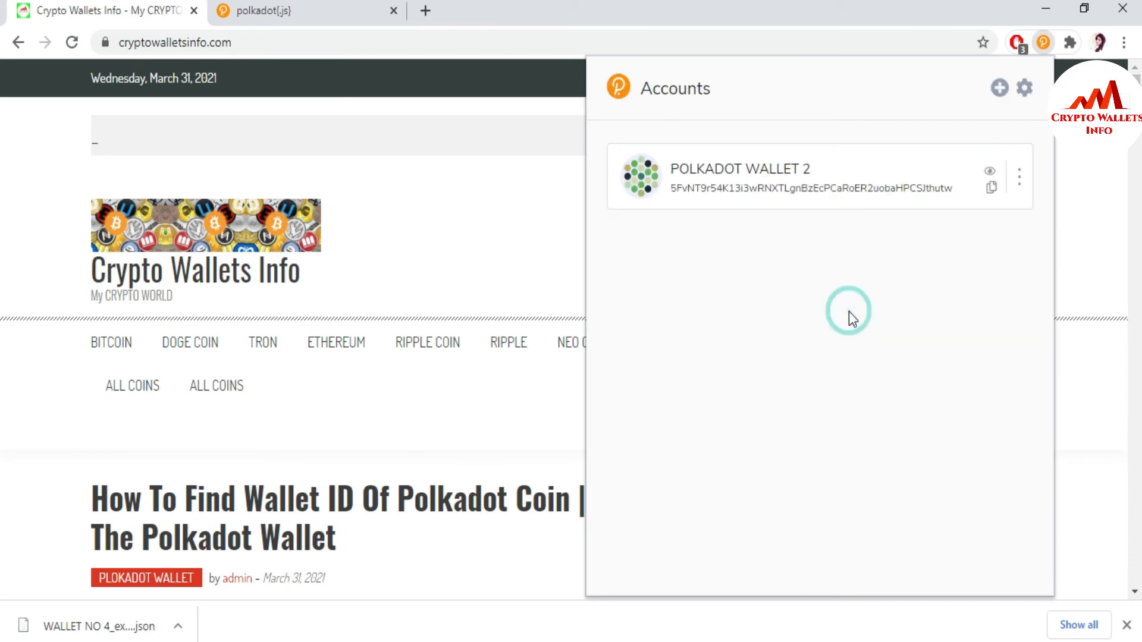
mouse_move(803, 251)
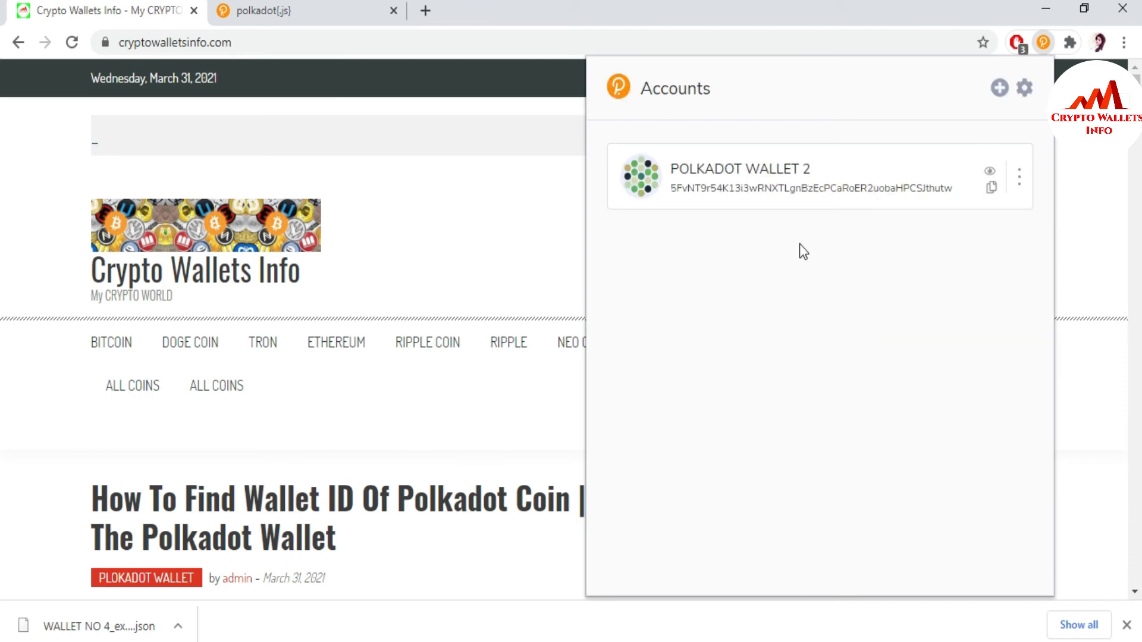
mouse_move(751, 264)
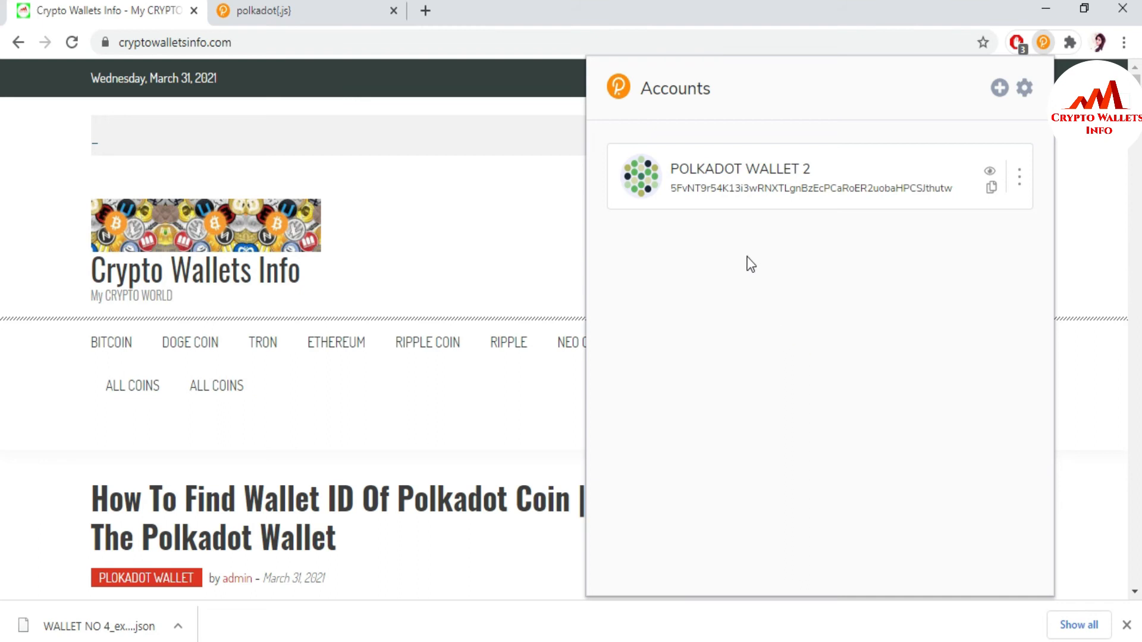
mouse_move(960, 216)
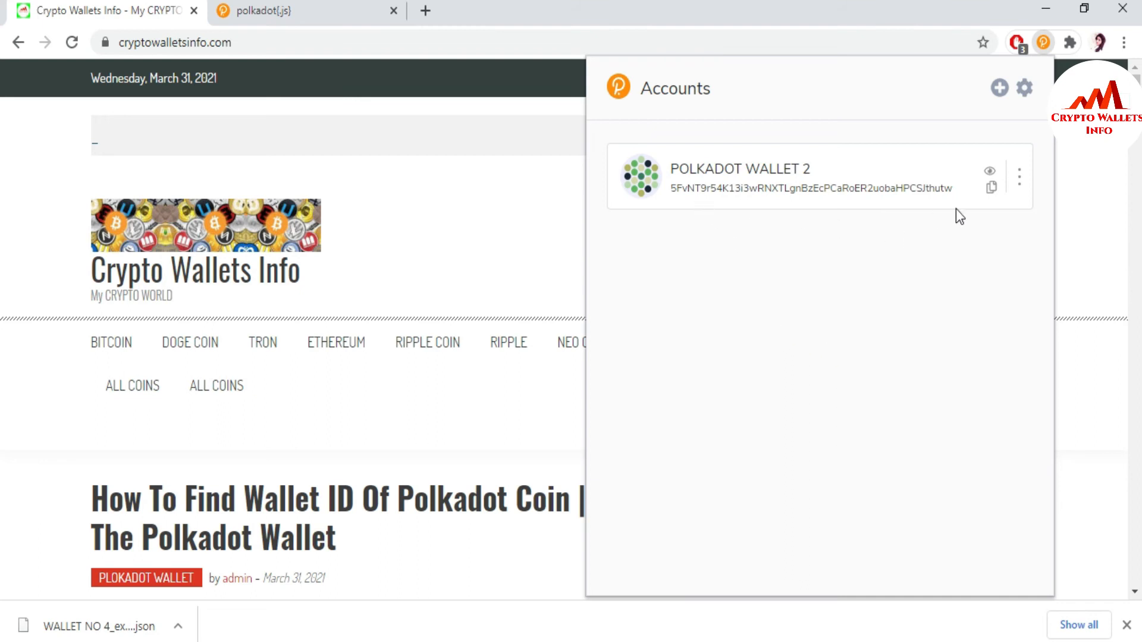
mouse_move(1019, 176)
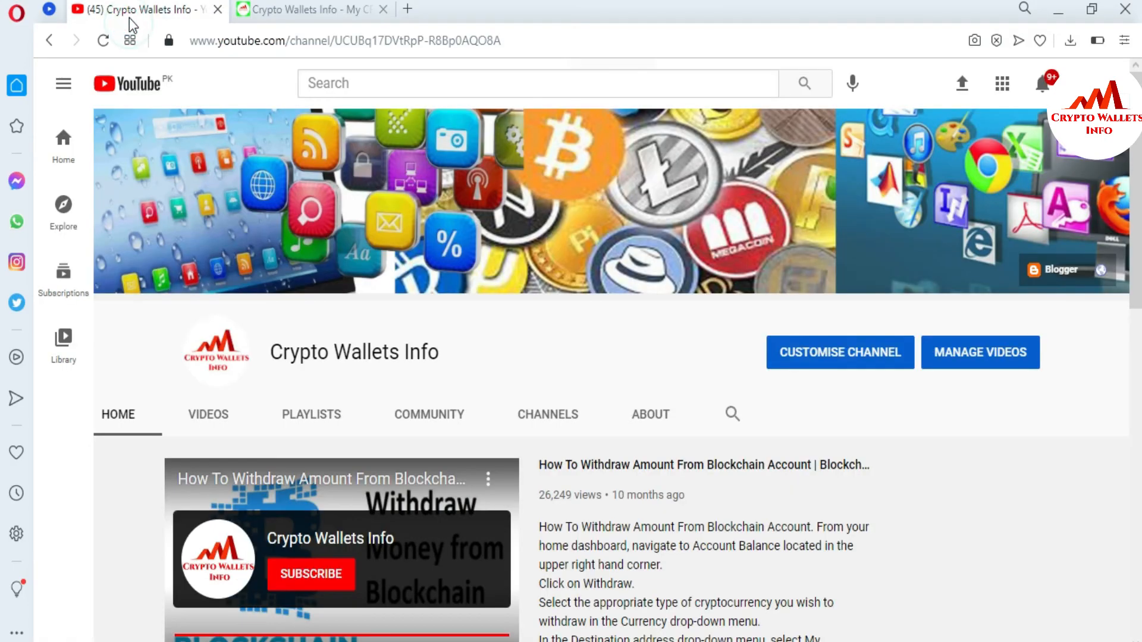
mouse_move(142, 24)
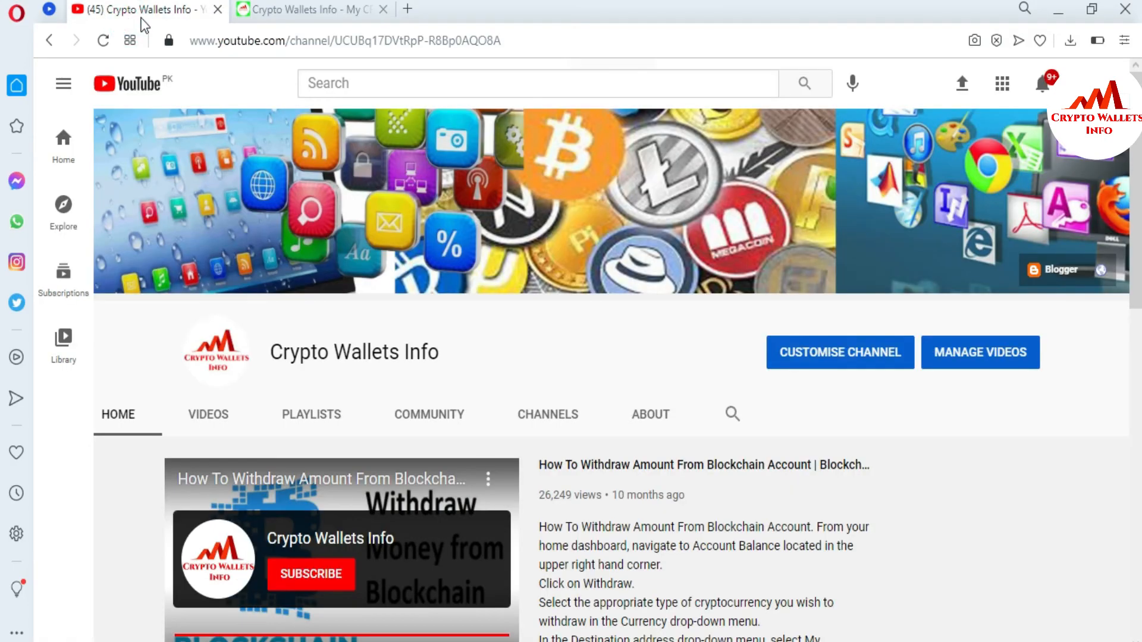
Step: Return to the cryptowalletsinfo.com Polkadot wallet ID article from the YouTube channel
click(309, 10)
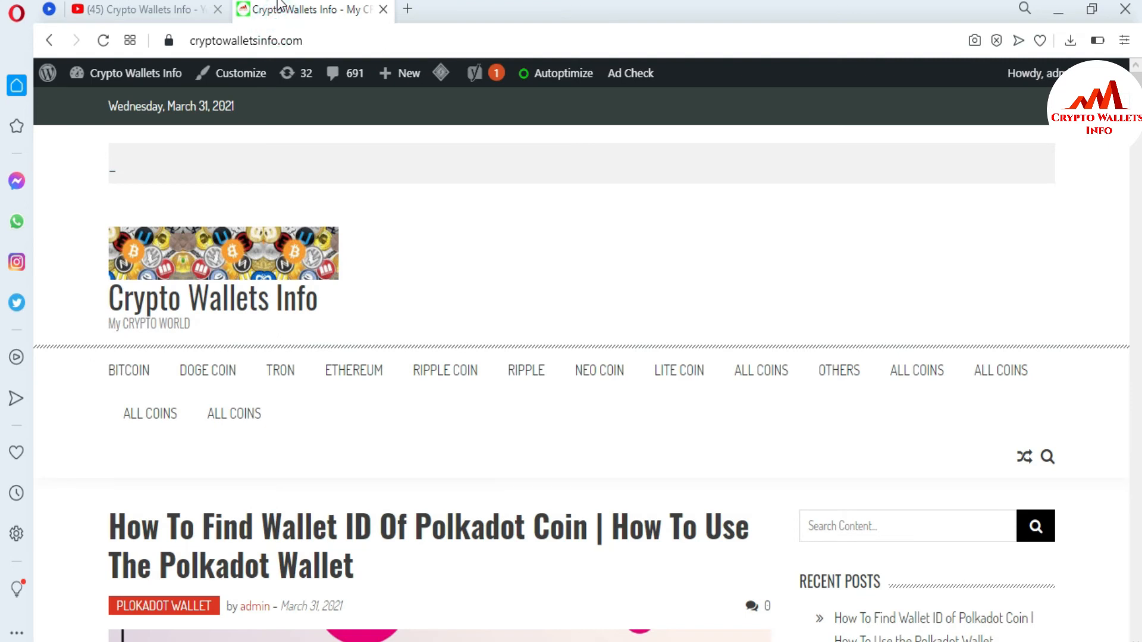
mouse_move(279, 370)
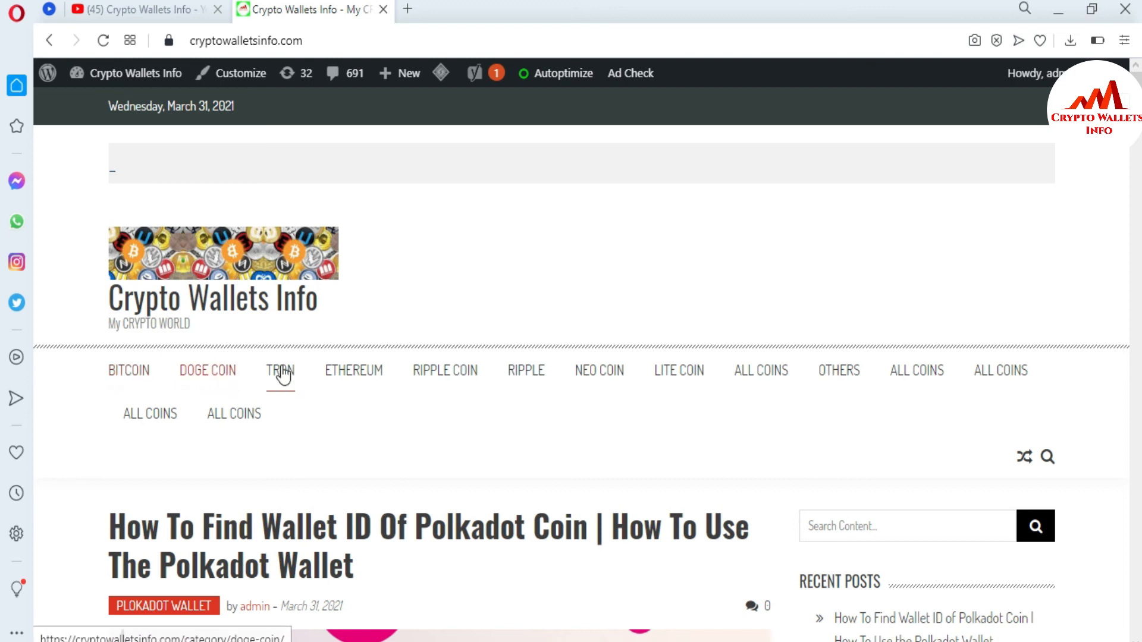
mouse_move(678, 369)
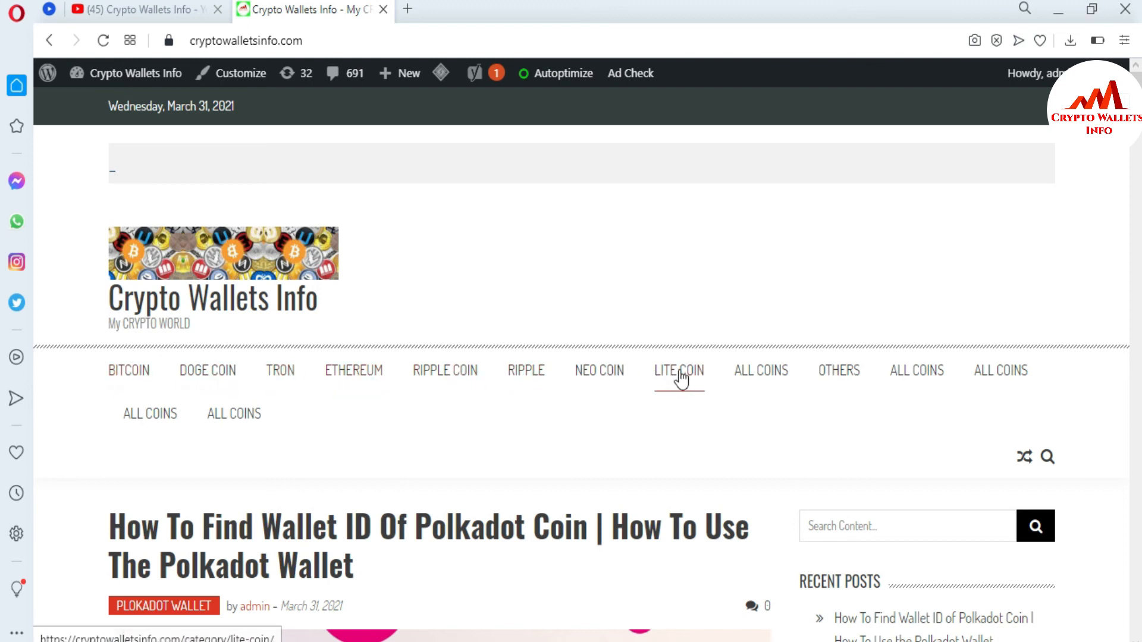